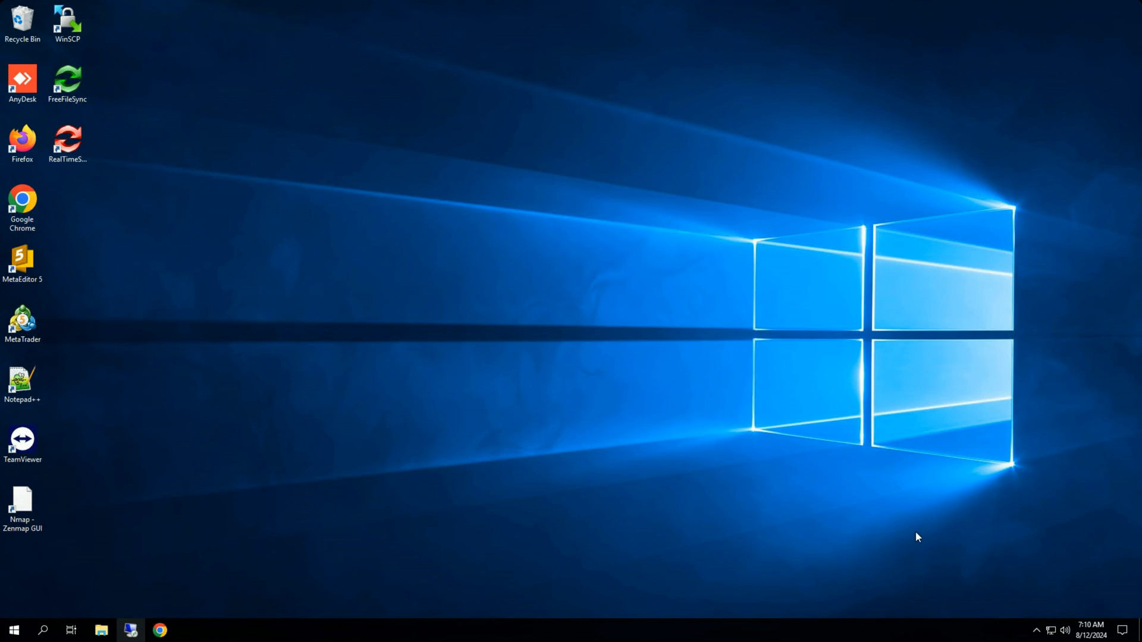
mouse_move(599, 64)
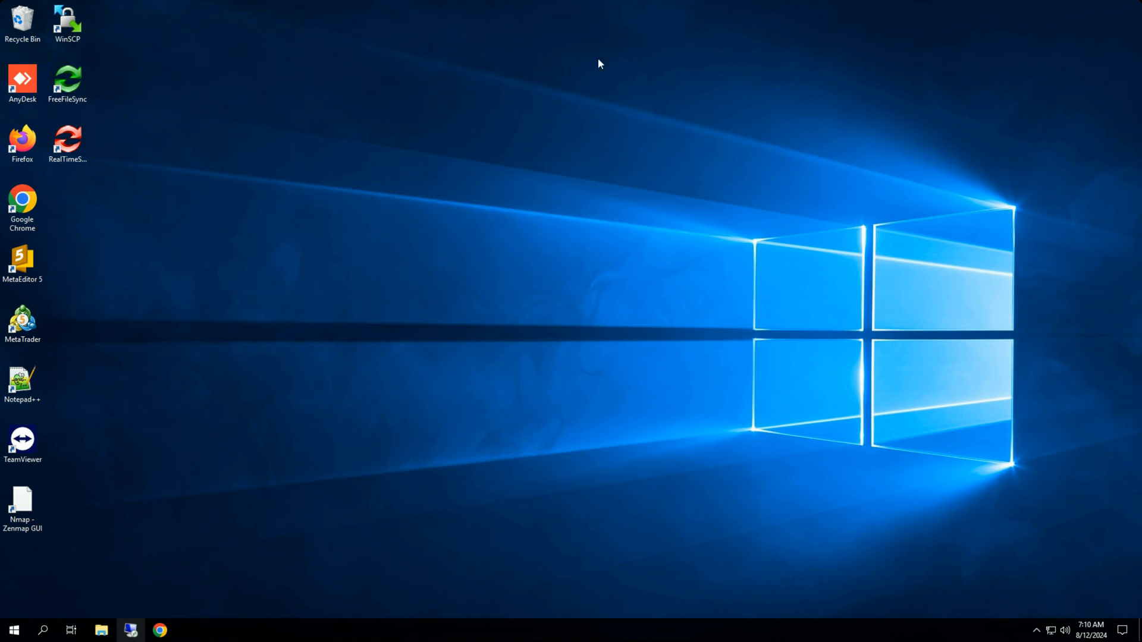
mouse_move(399, 422)
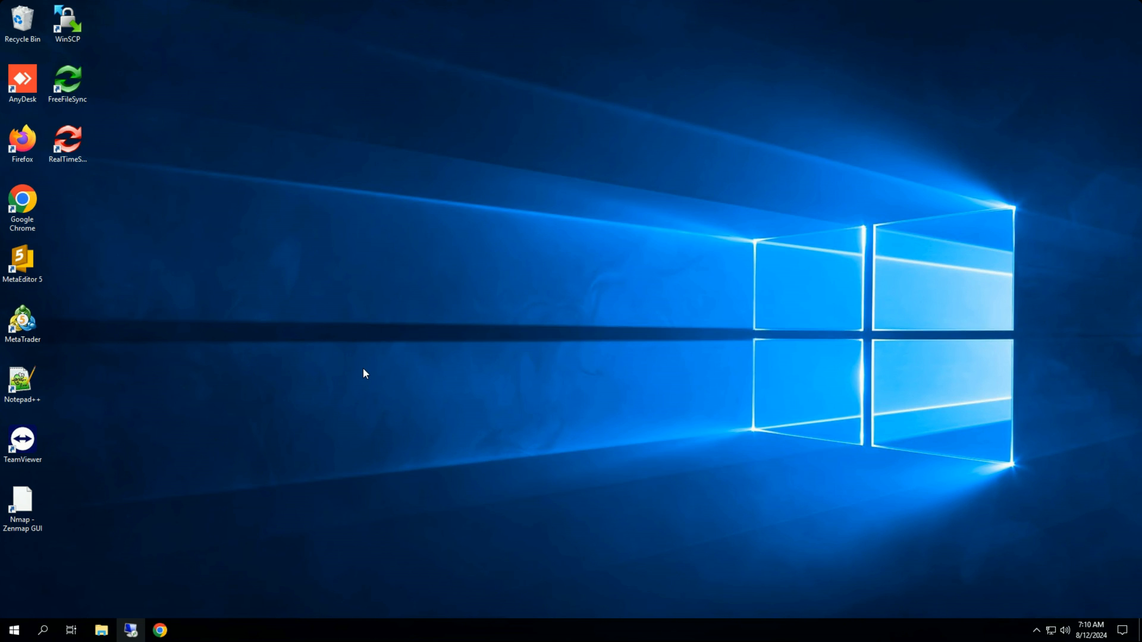
mouse_move(337, 362)
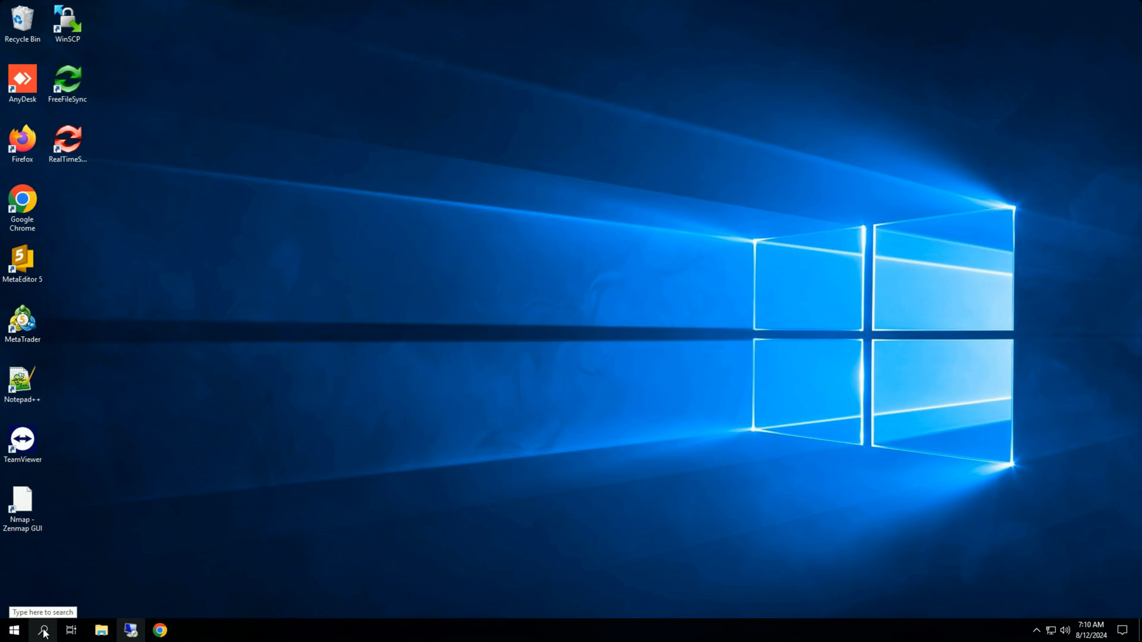
Search for PowerShell and run Windows PowerShell (x86) as administrator
click(43, 630)
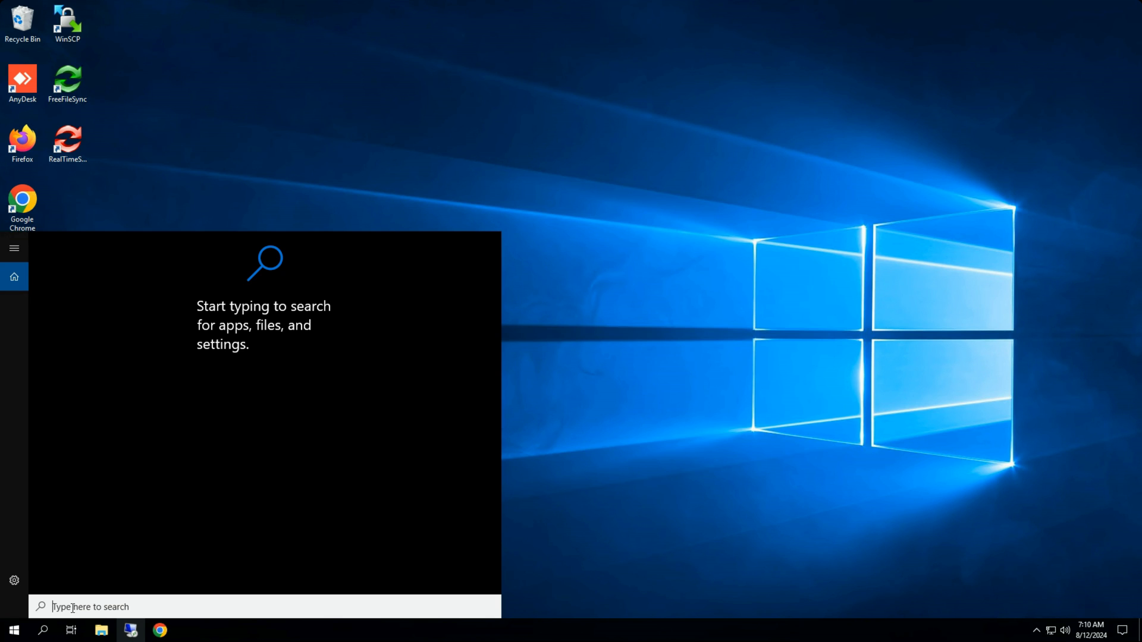
text(powershell)
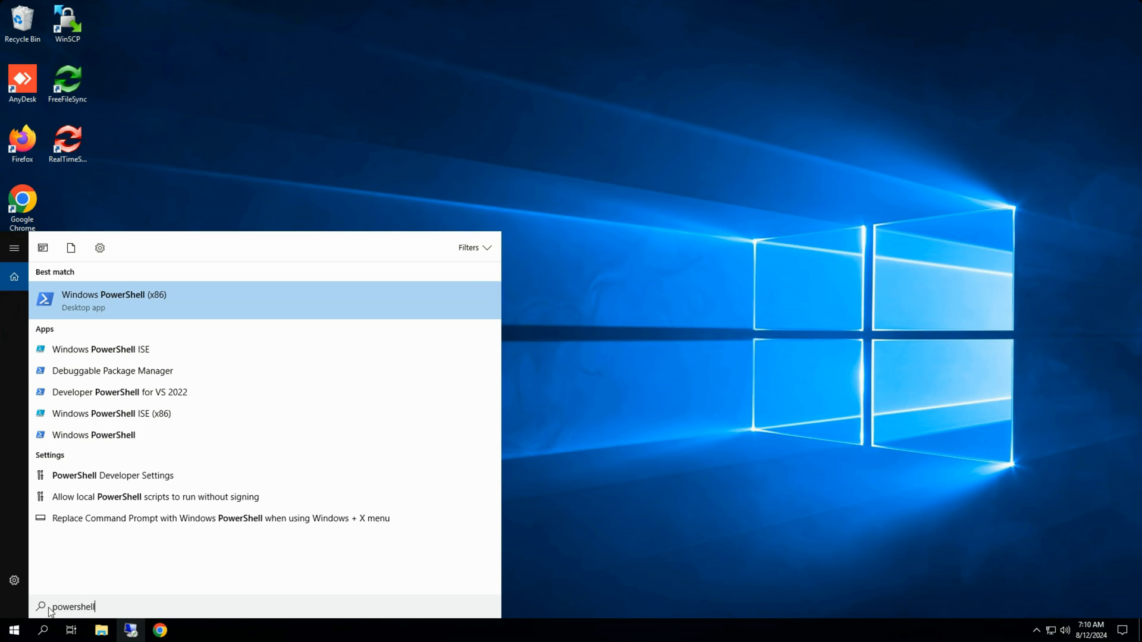
mouse_move(94, 435)
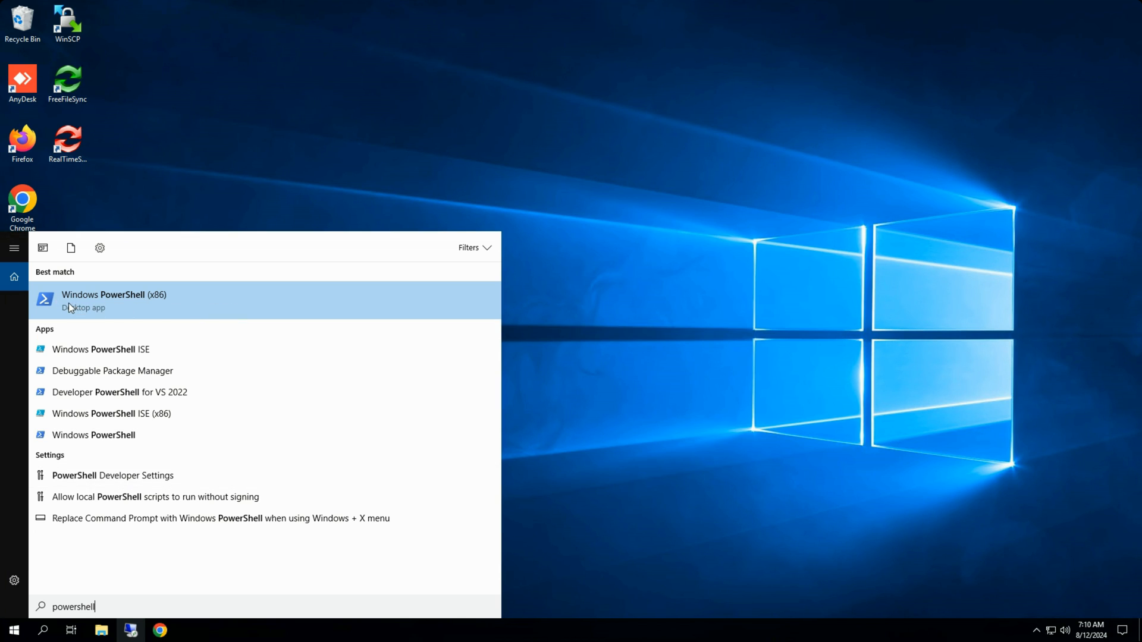
right_click(115, 300)
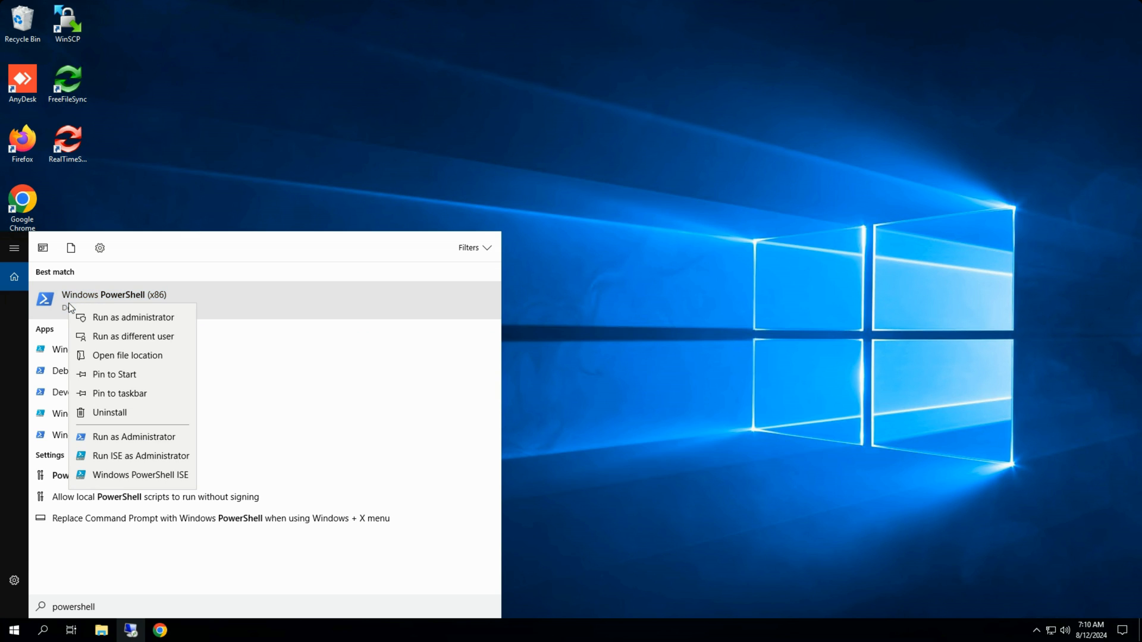
mouse_move(133, 321)
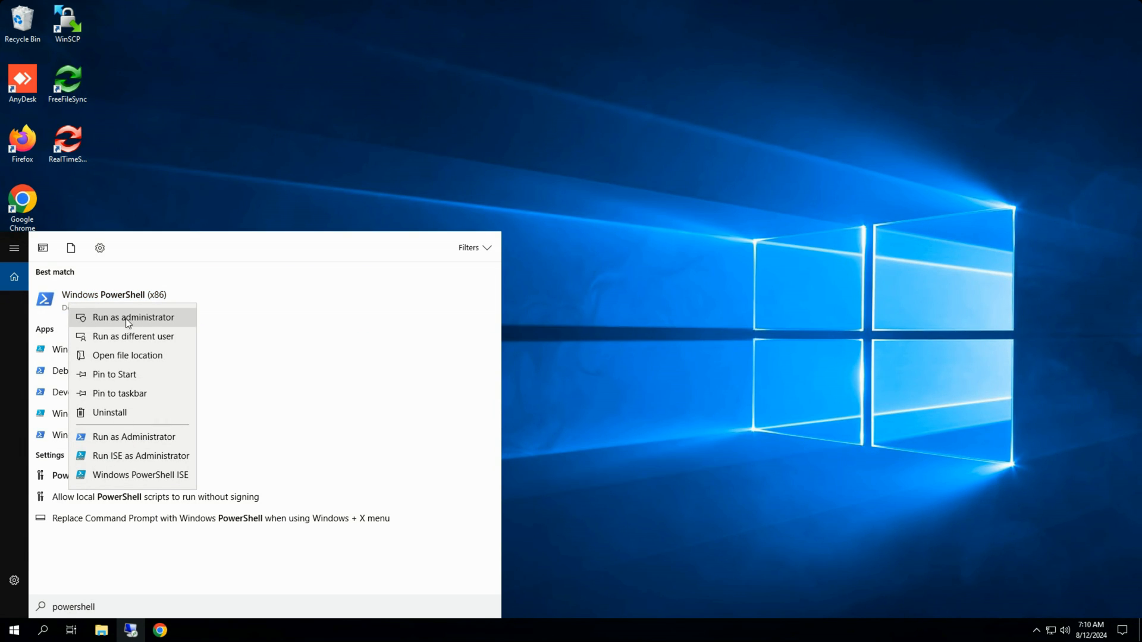
click(133, 317)
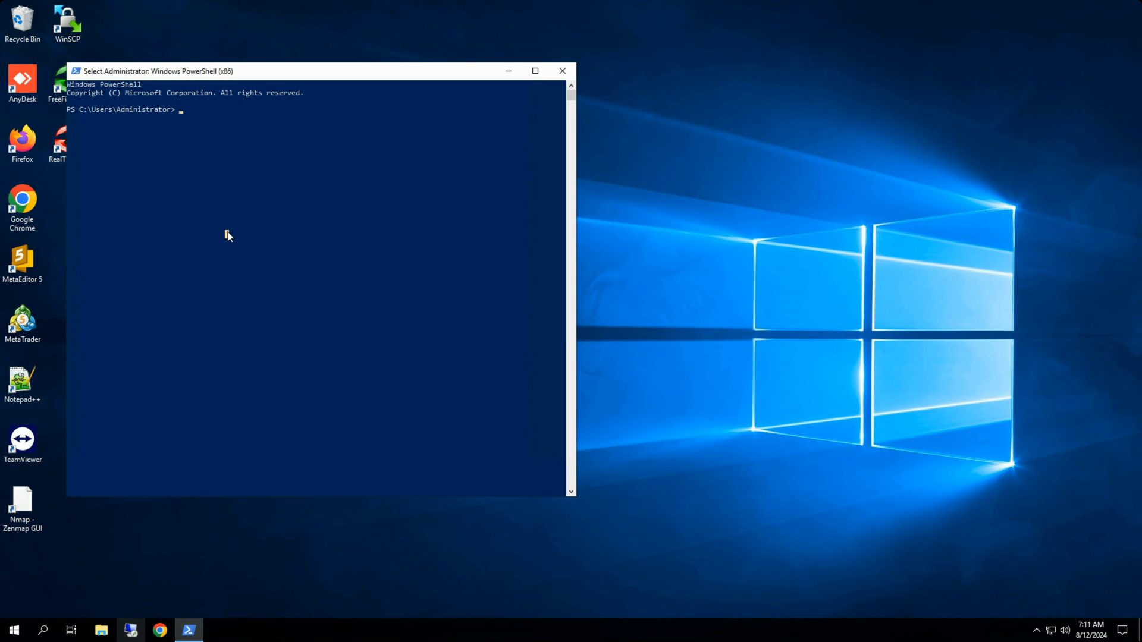
Run $PSVersionTable and highlight the PSVersion value 5.1.17763.5933
text(PS)
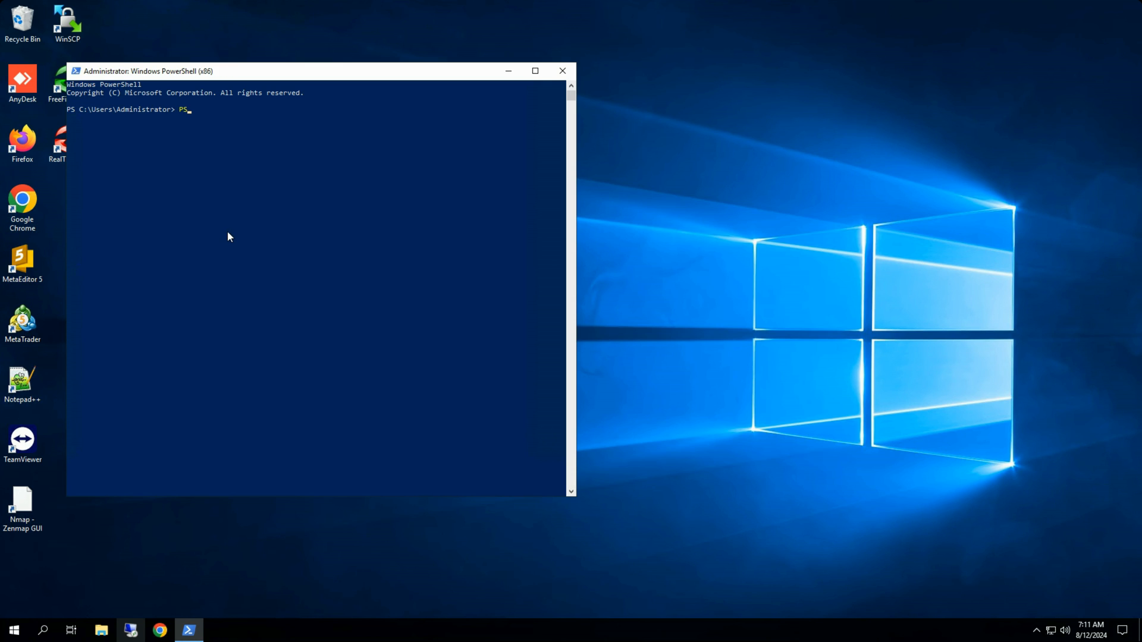
text(Versi)
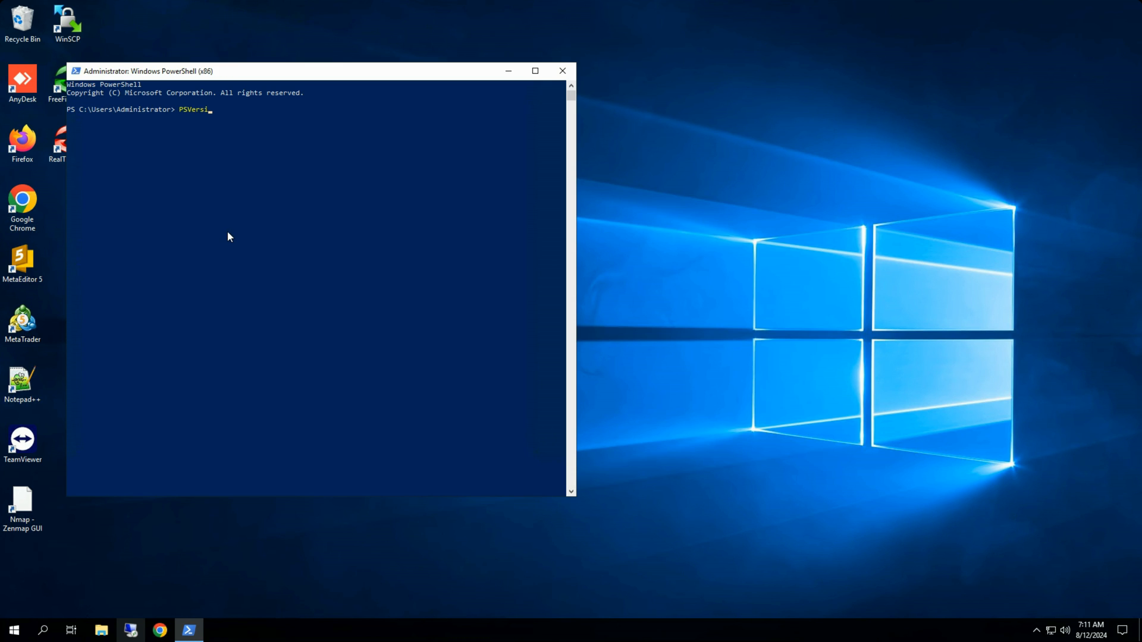
text(onTable)
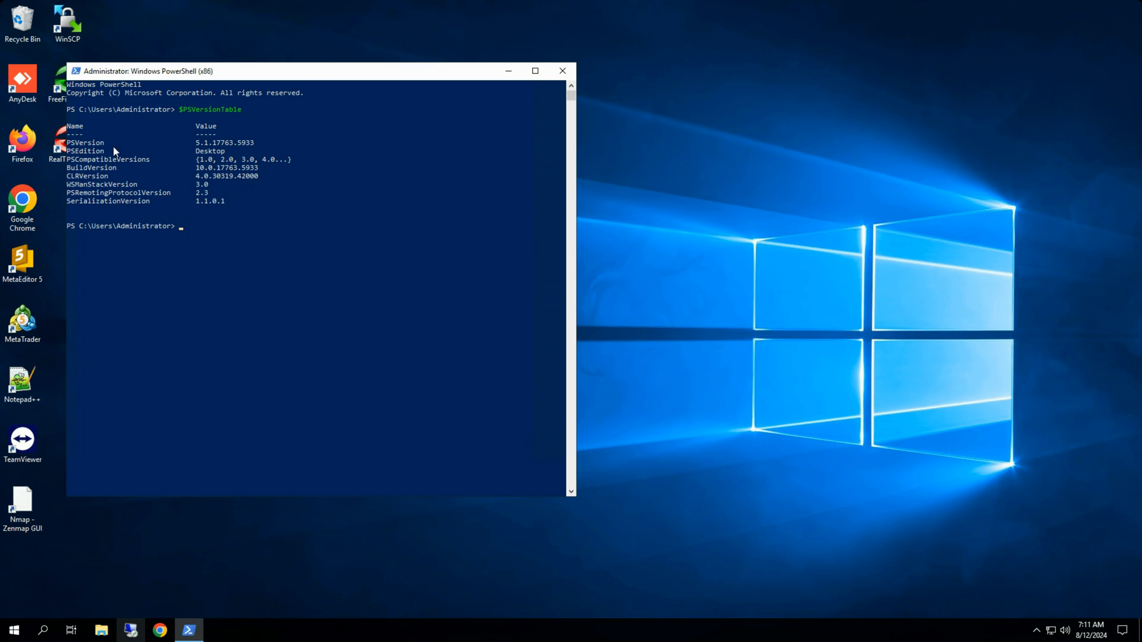
drag(185, 142, 221, 146)
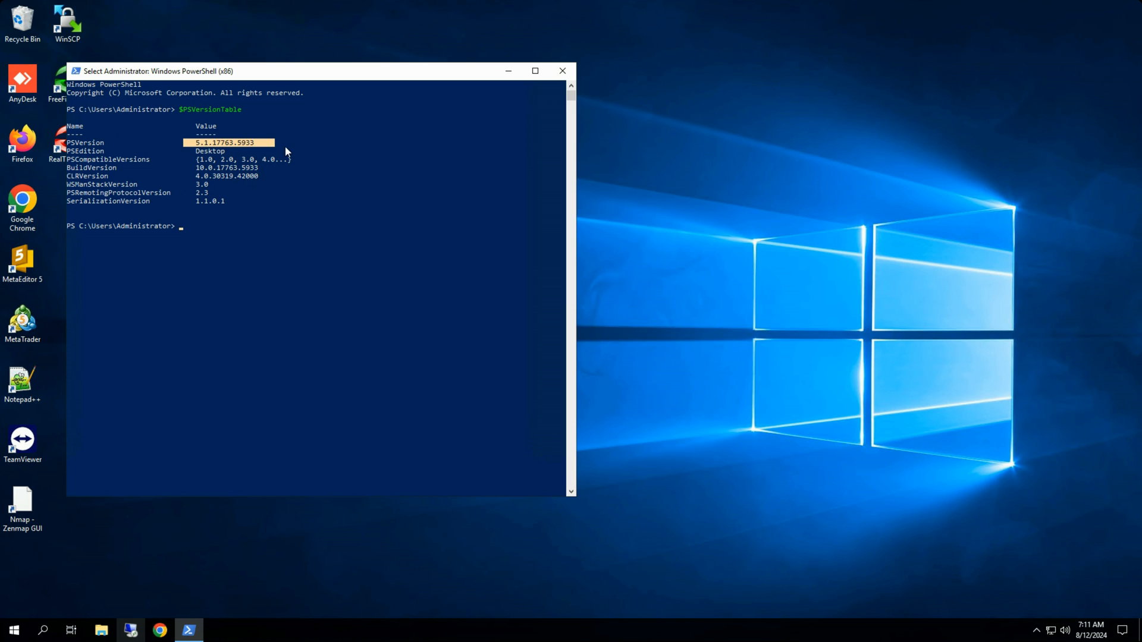
mouse_move(293, 185)
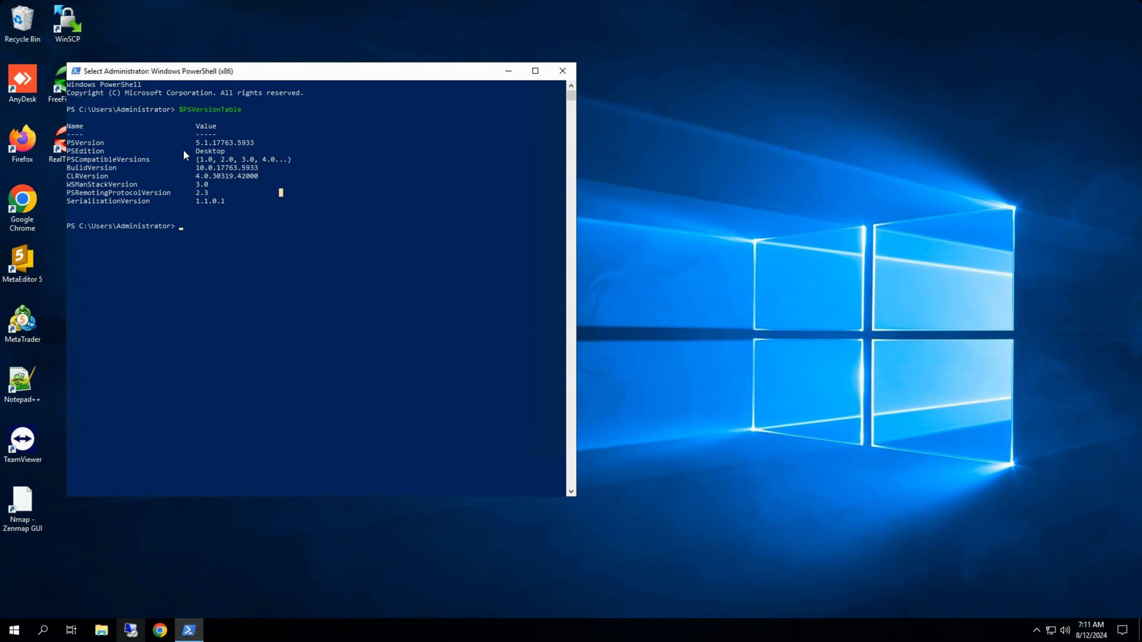
double_click(224, 142)
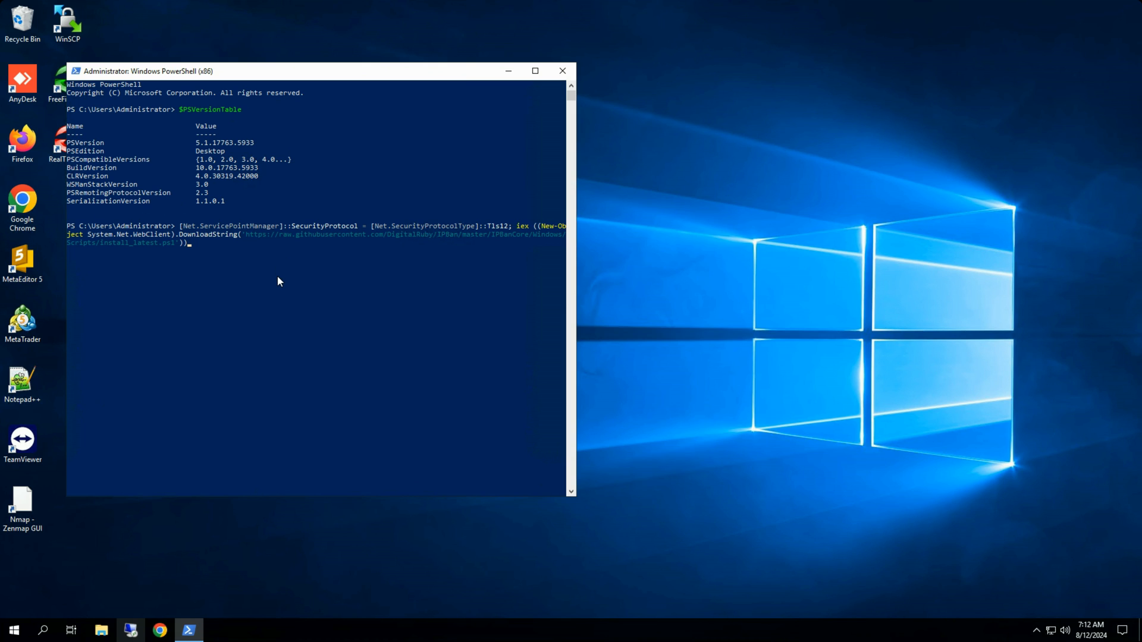
mouse_move(296, 302)
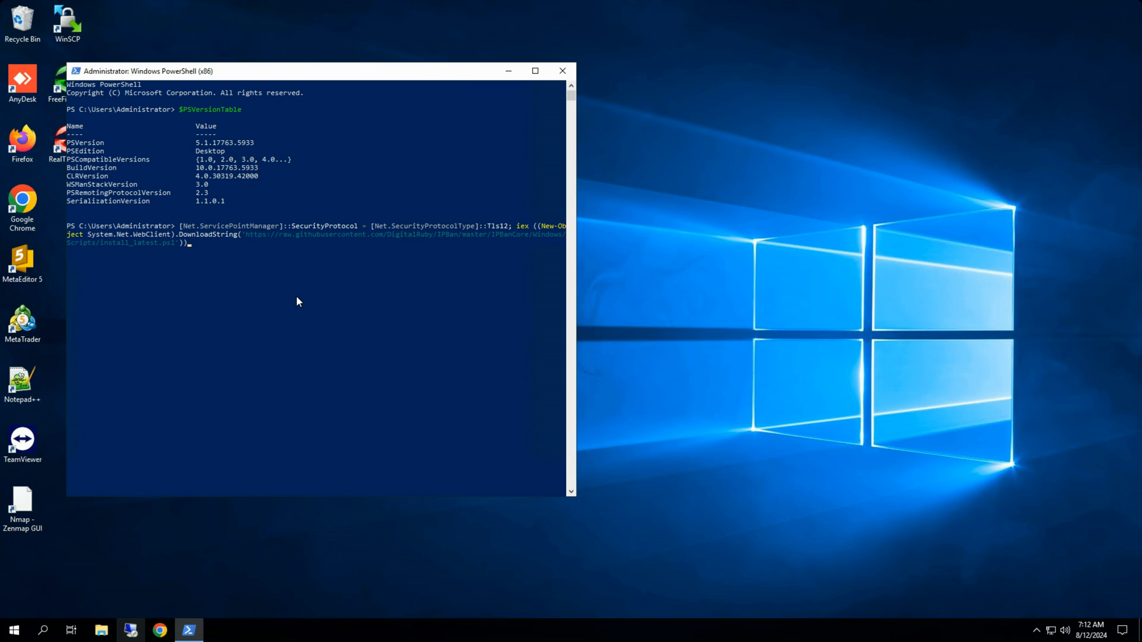
Run the TLS12 iex DownloadString install_latest.ps1 command to install IPBan
key(enter)
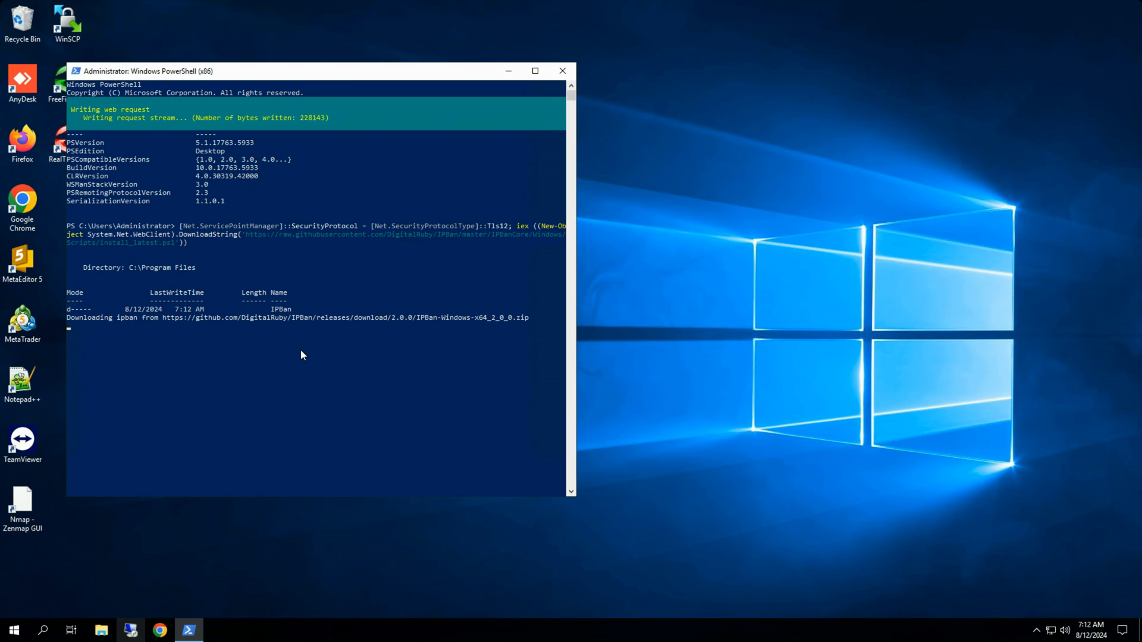
mouse_move(428, 223)
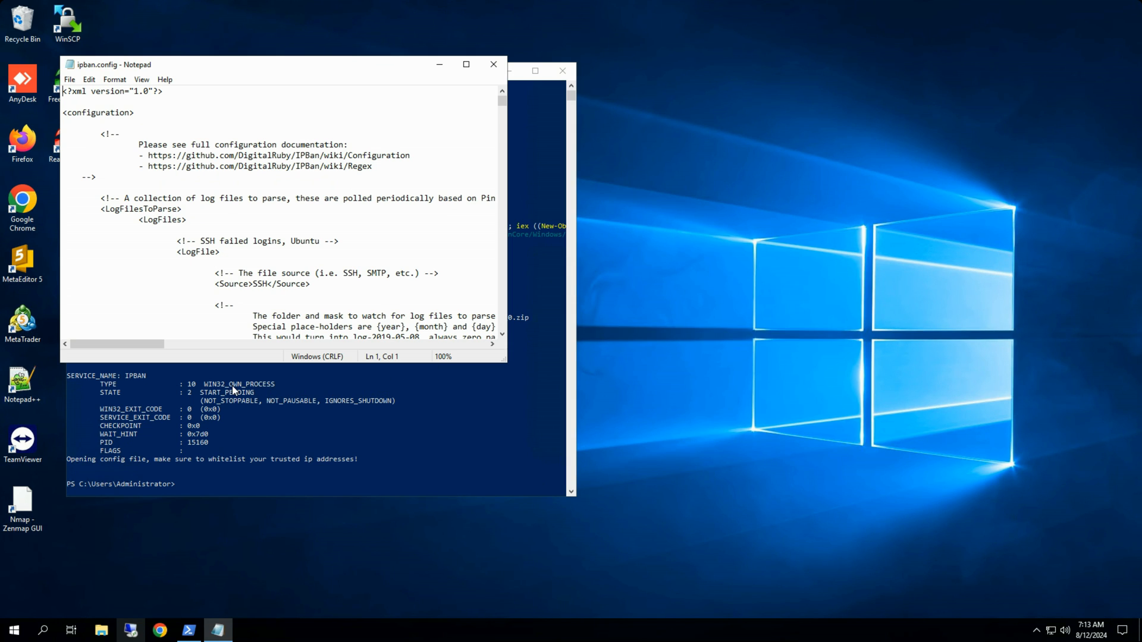
mouse_move(130, 40)
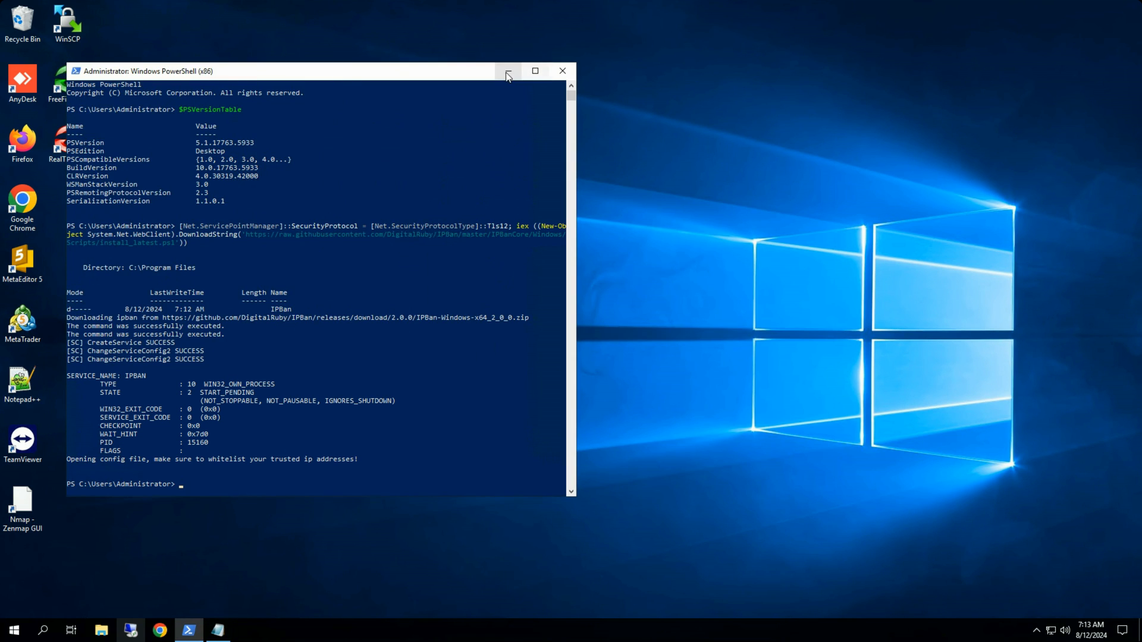
Minimize the PowerShell window after the install opens ipban.config
click(506, 71)
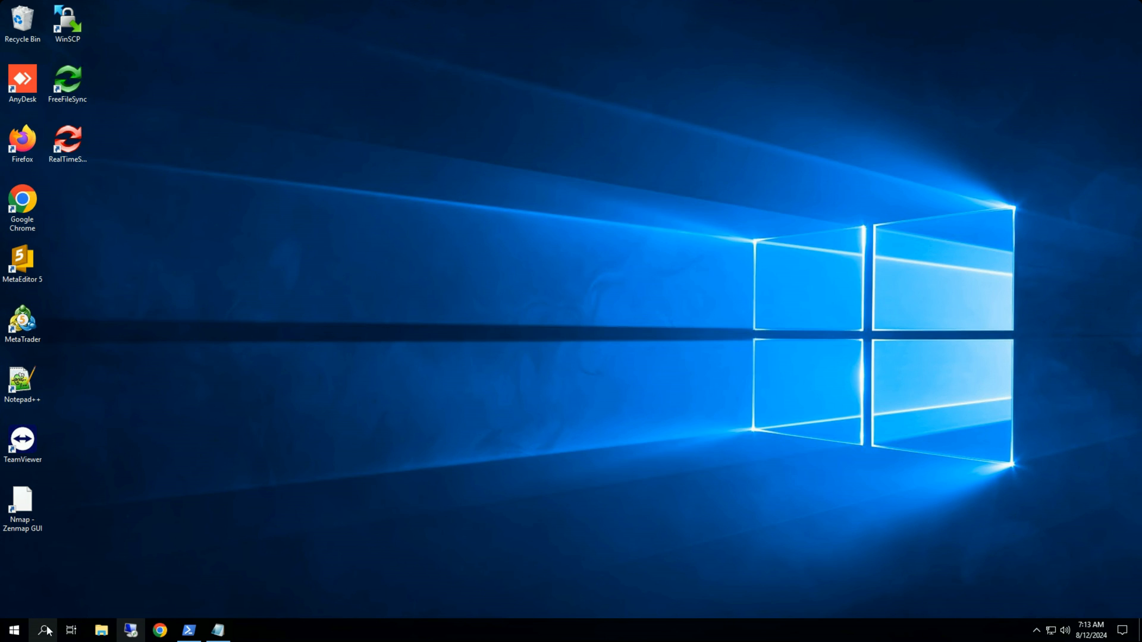
mouse_move(44, 630)
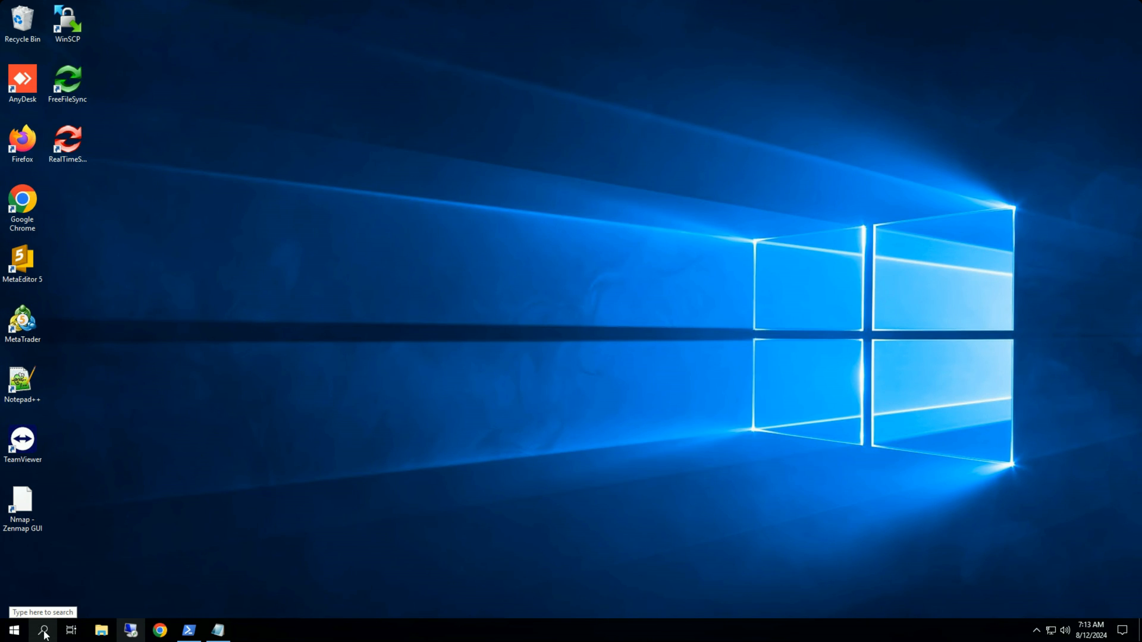
Search 'service' in the taskbar search to open the Services console
click(43, 630)
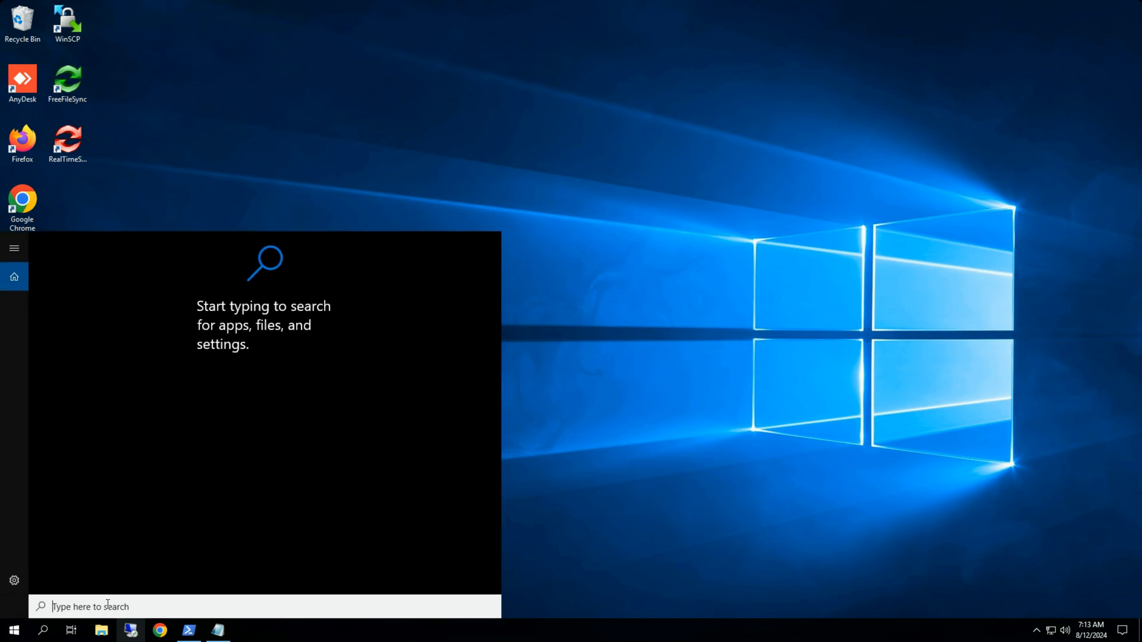
text(service)
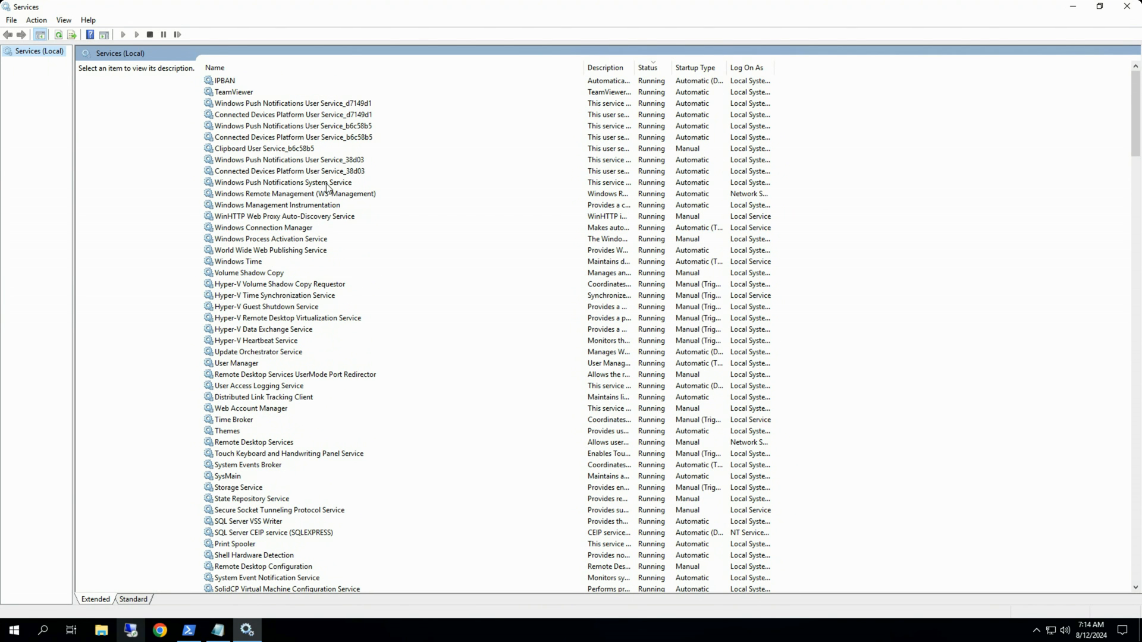
mouse_move(309, 148)
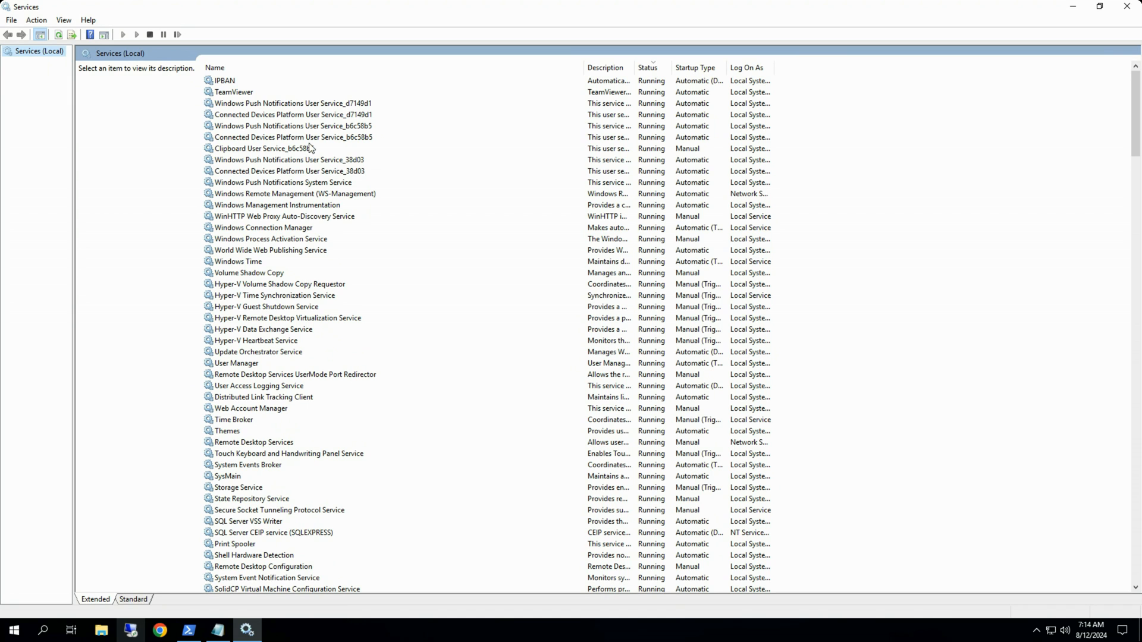
mouse_move(213, 86)
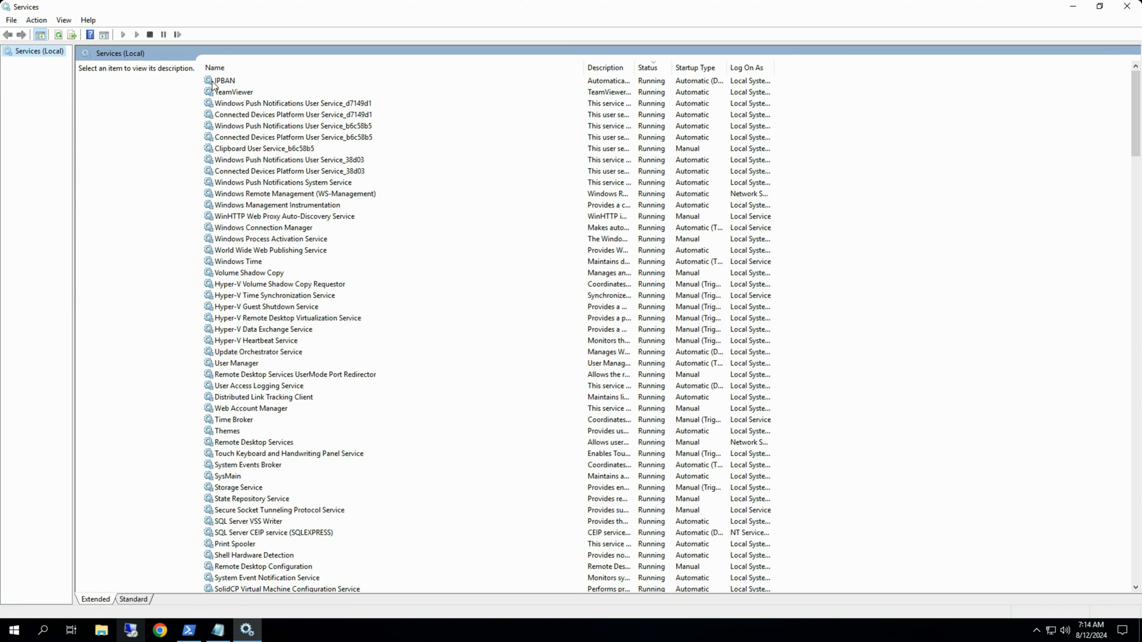
Select IPBAN to confirm it is running automatically, then close Services
click(224, 81)
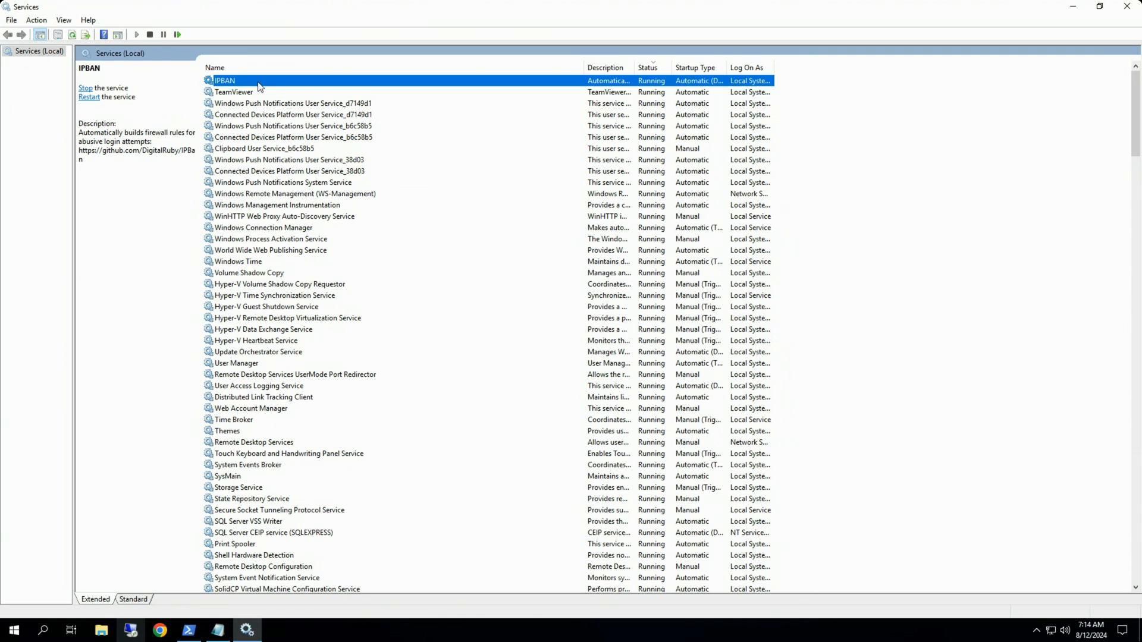
mouse_move(241, 88)
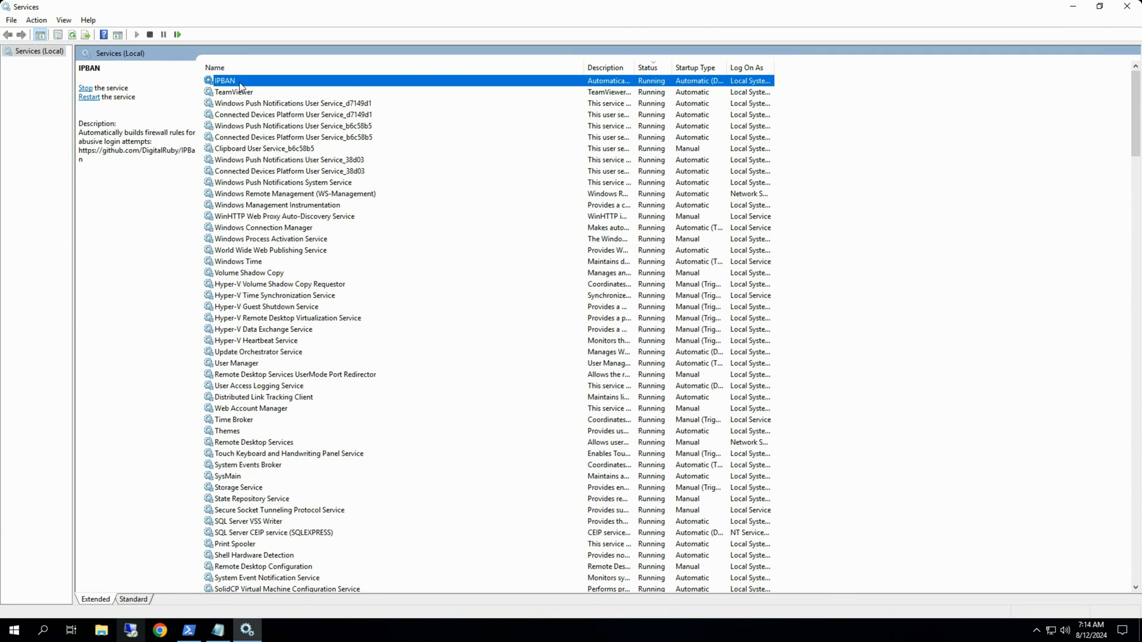
mouse_move(205, 78)
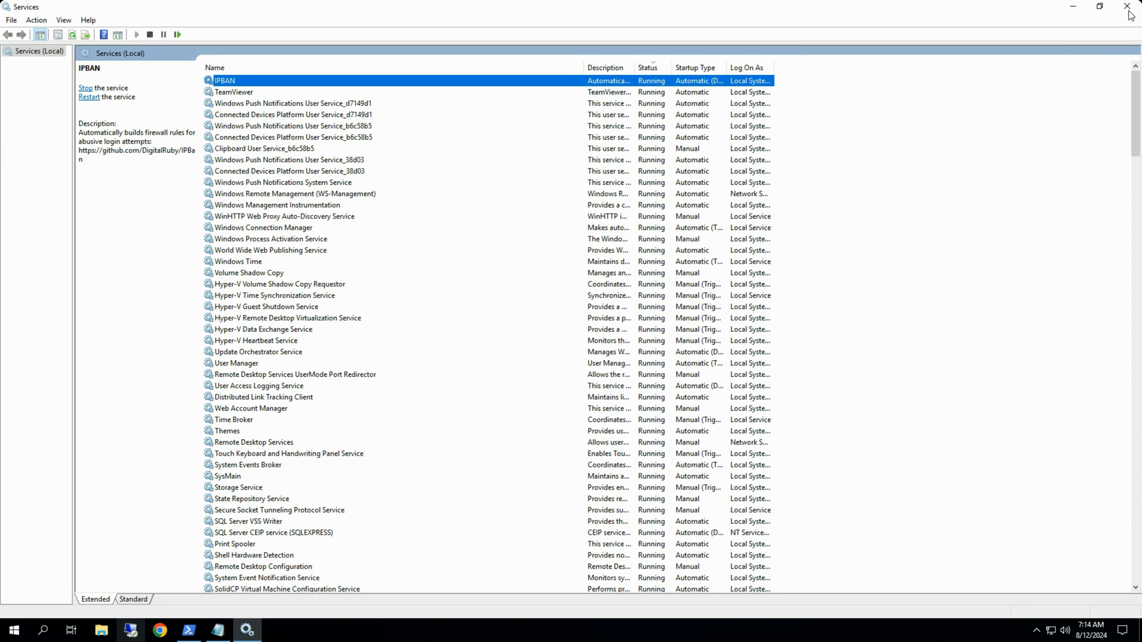
click(1128, 7)
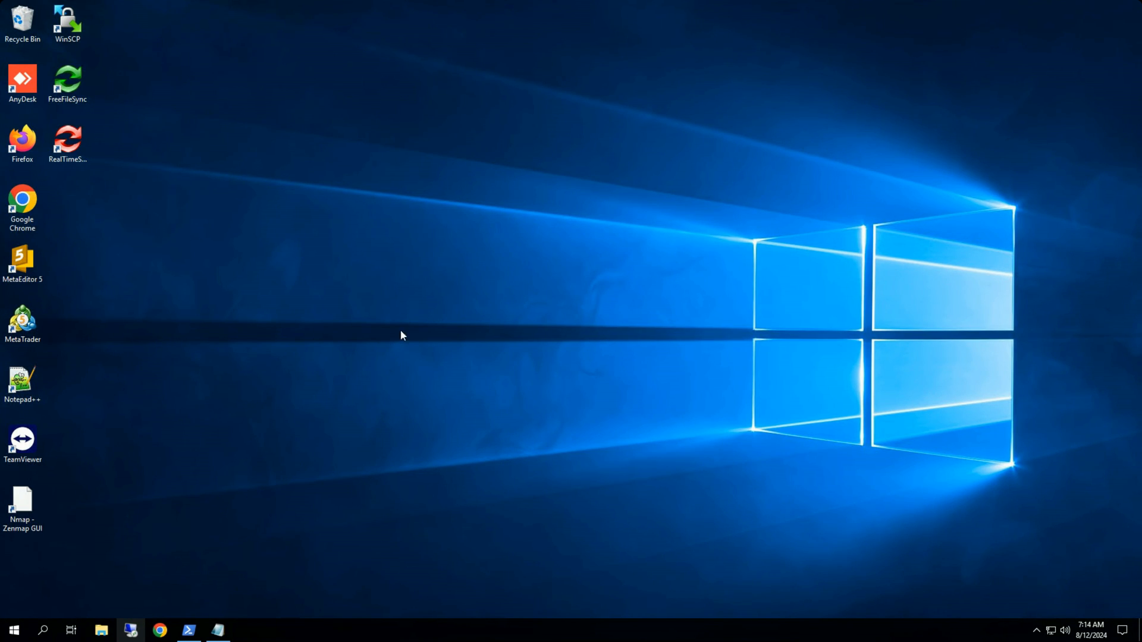